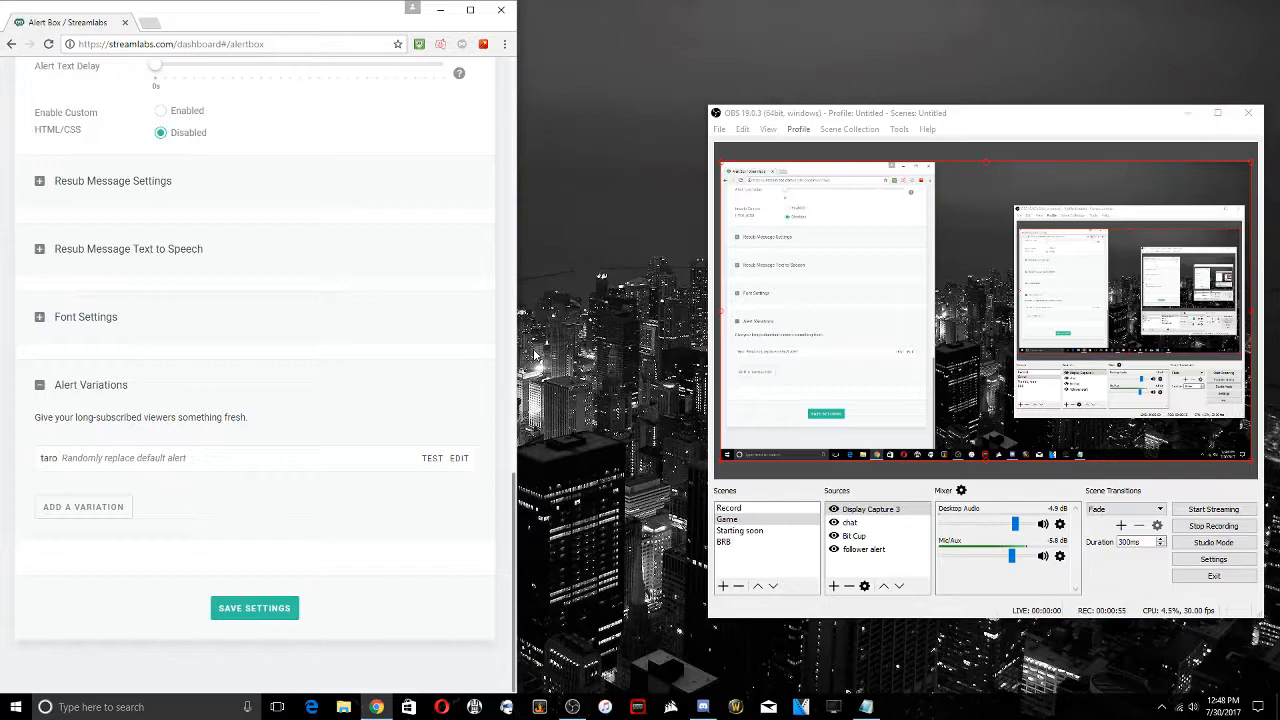
Step: Drag Display Capture 3 below follower alert, making it the Game scene's last source
left_click(870, 509)
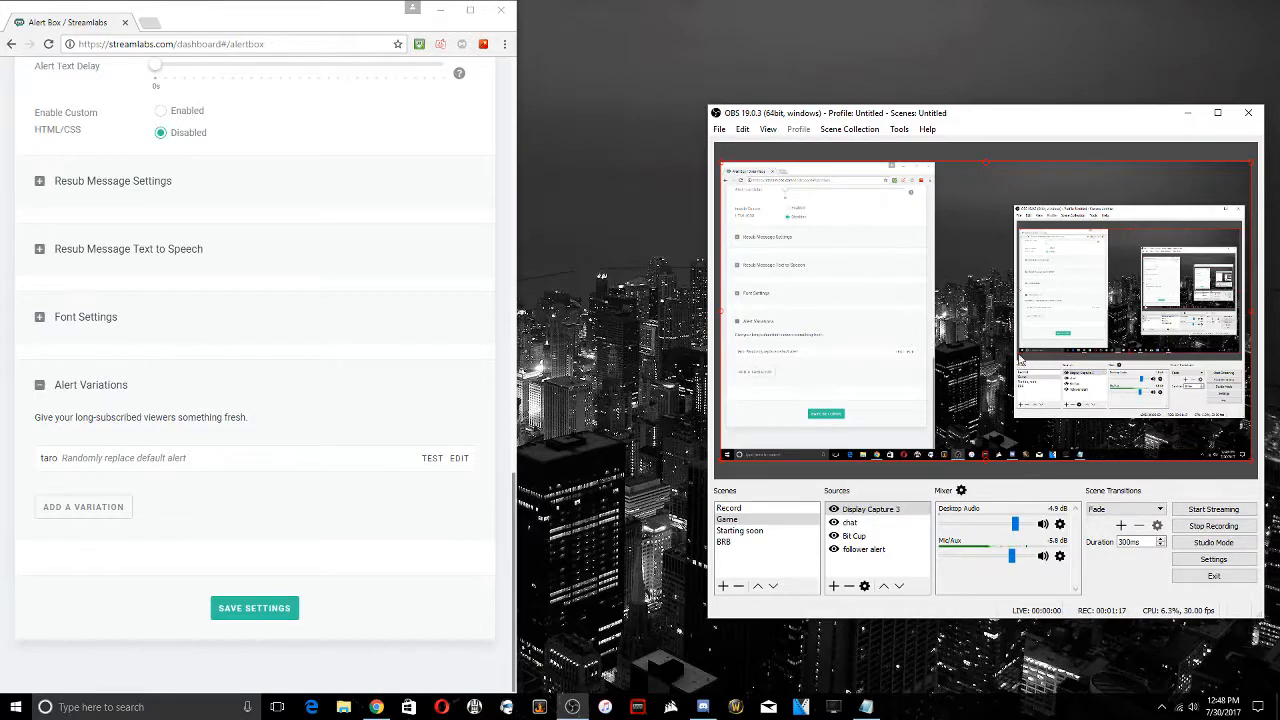
left_click(870, 509)
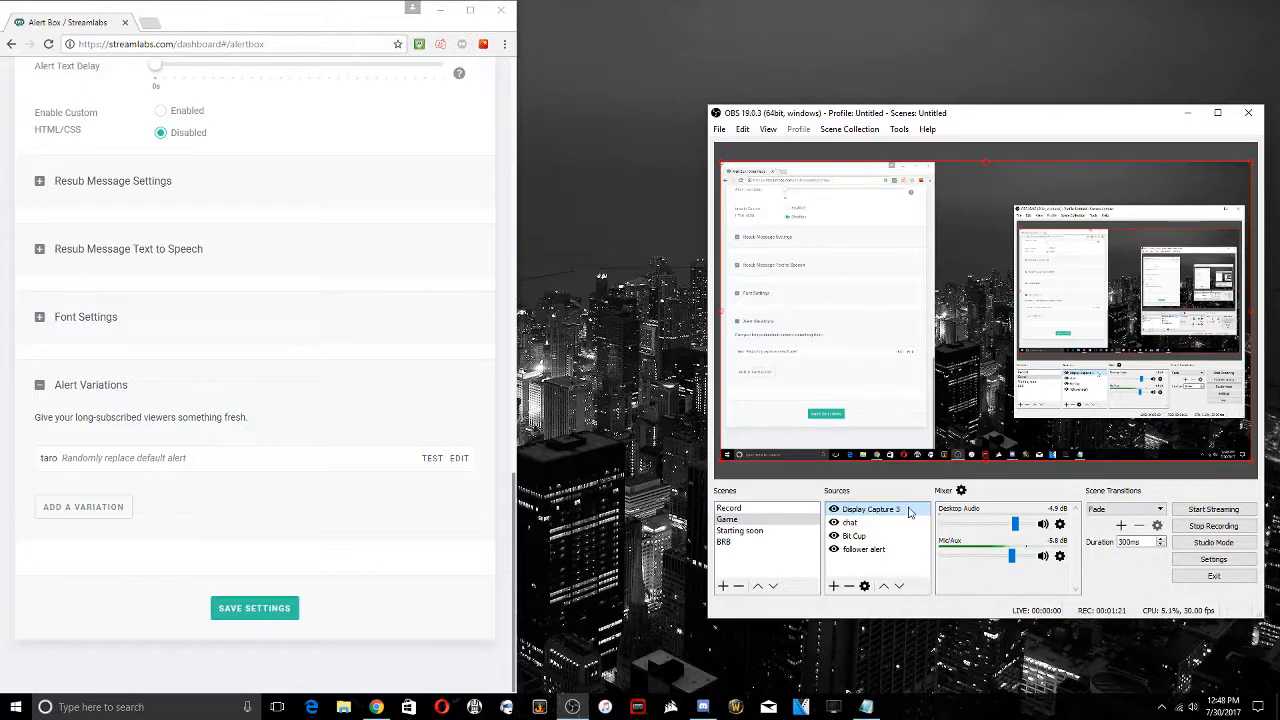
left_click(863, 549)
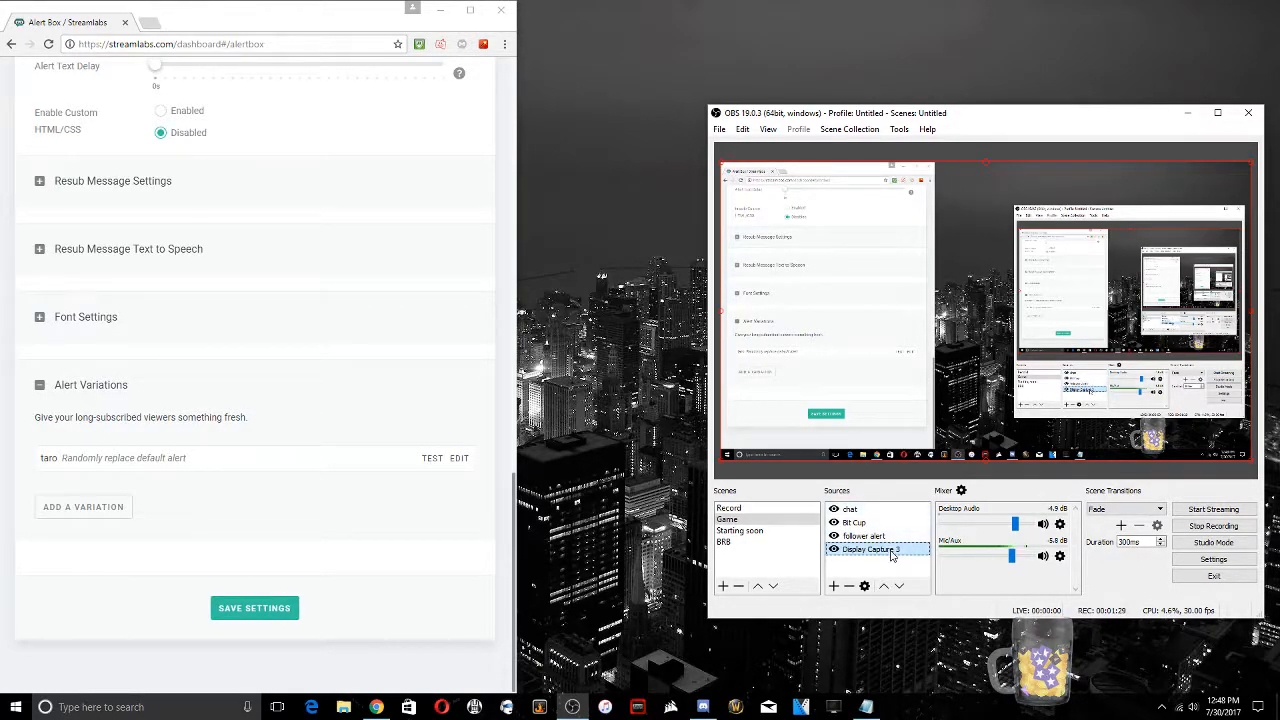
left_click(863, 536)
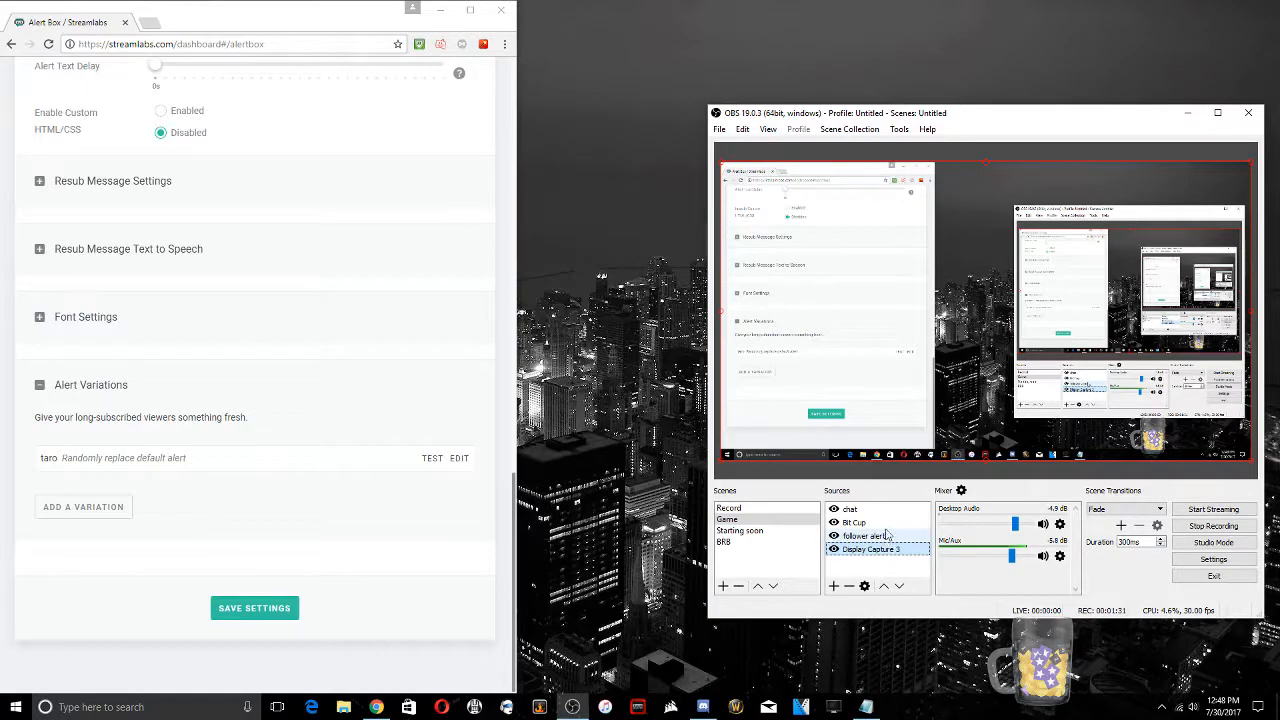
mouse_move(878, 516)
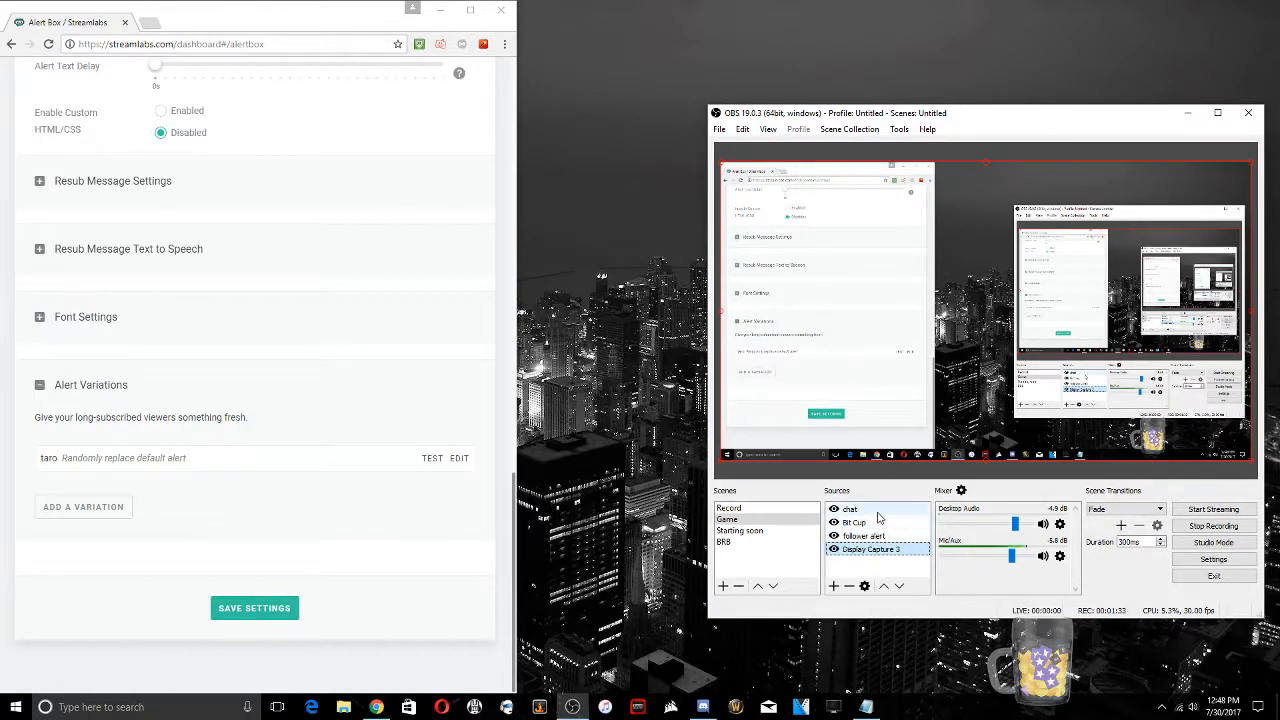
mouse_move(1020, 460)
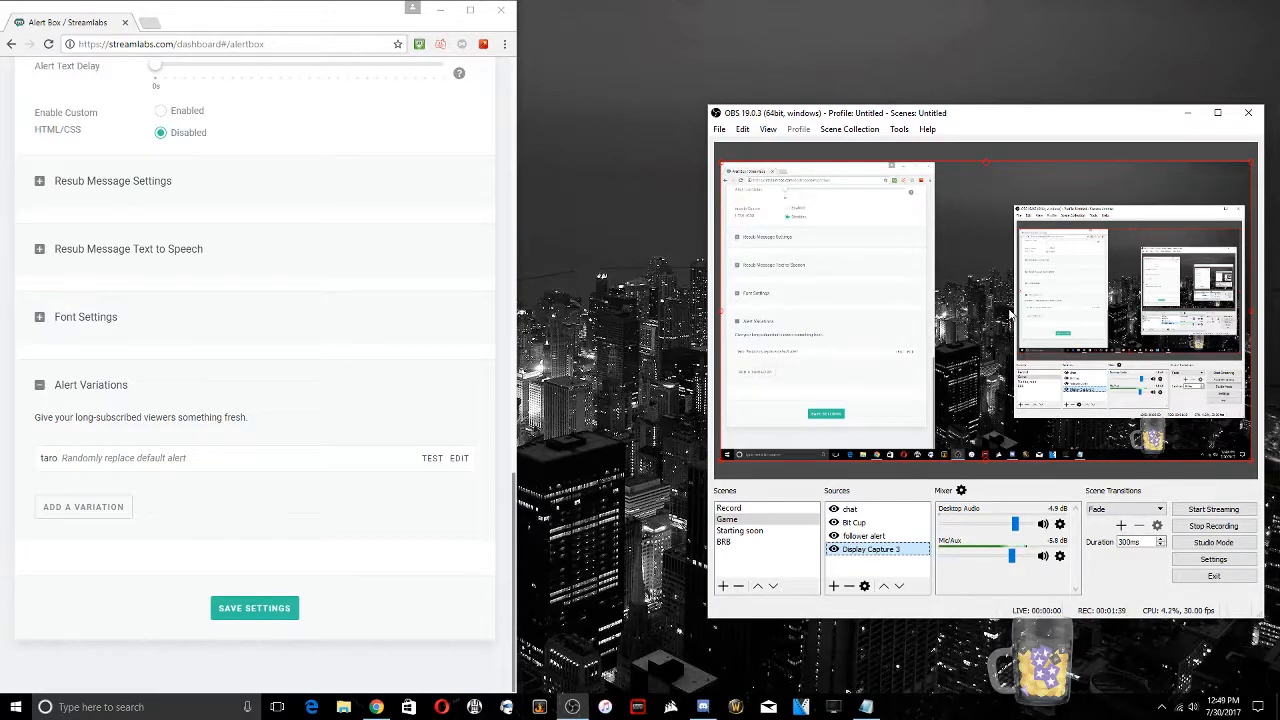
mouse_move(552, 494)
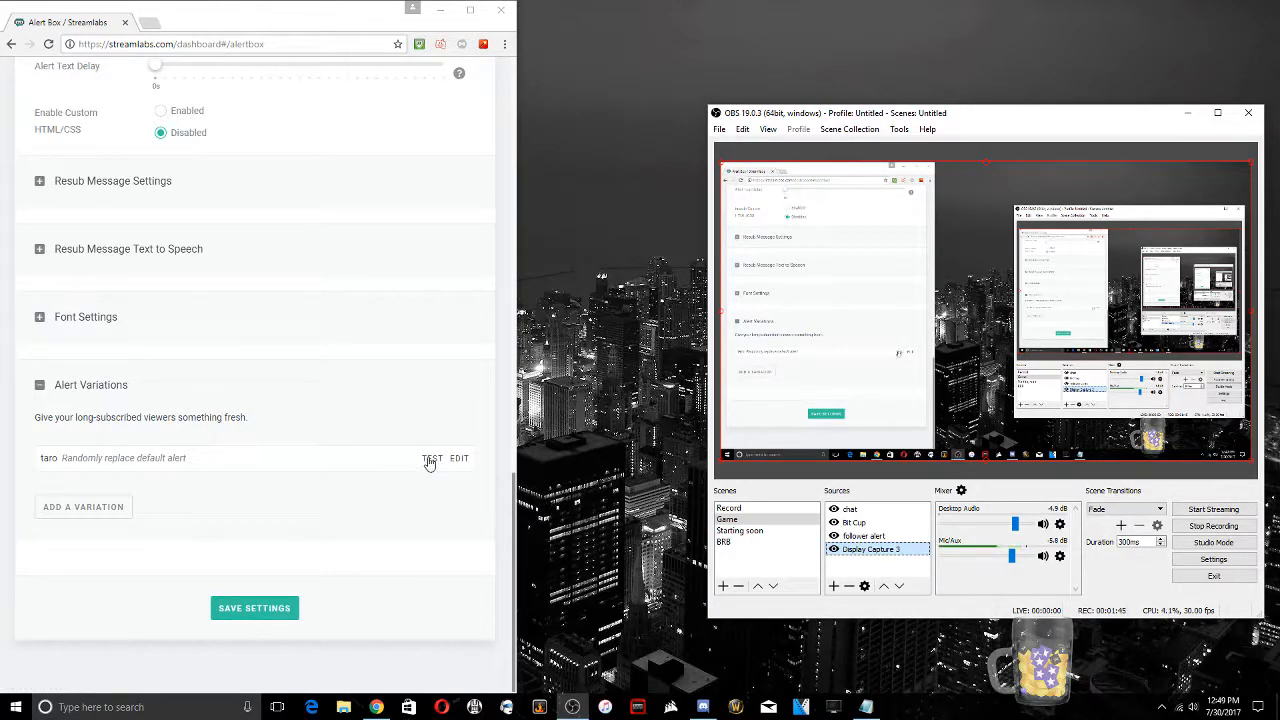
Step: Run the Streamlabs test for the taro resub alert variation
left_click(432, 458)
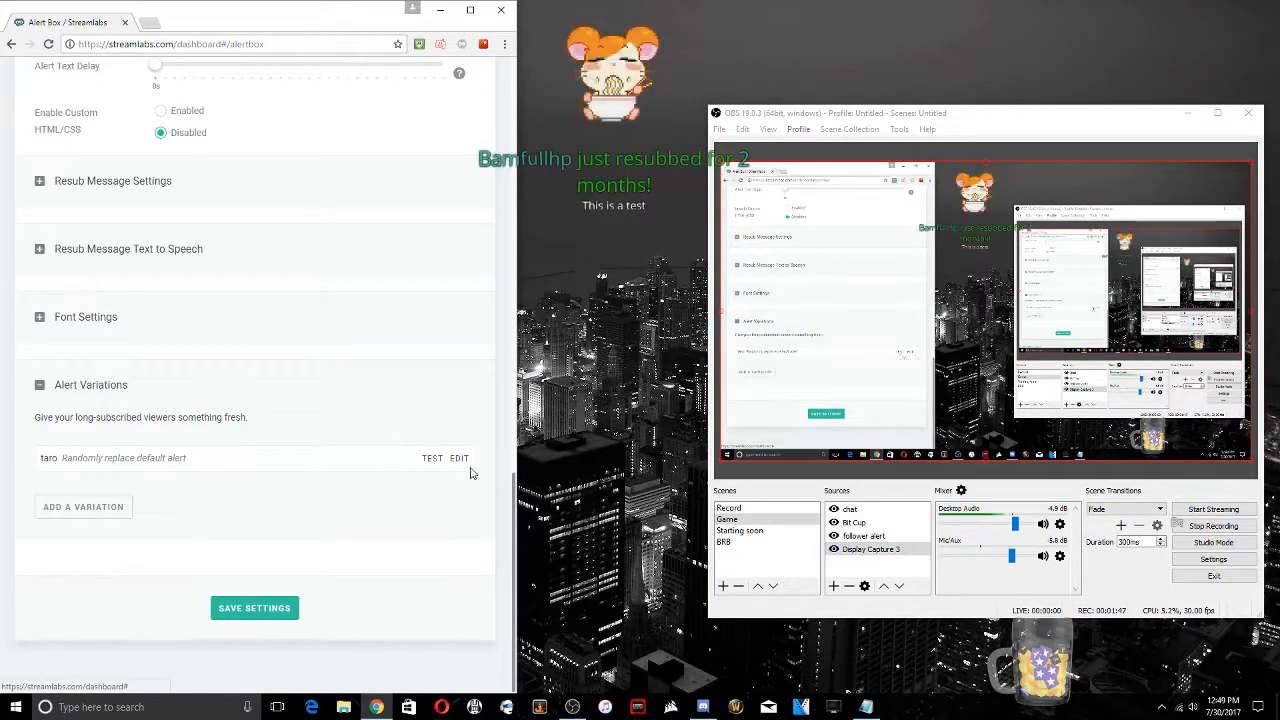
mouse_move(899, 235)
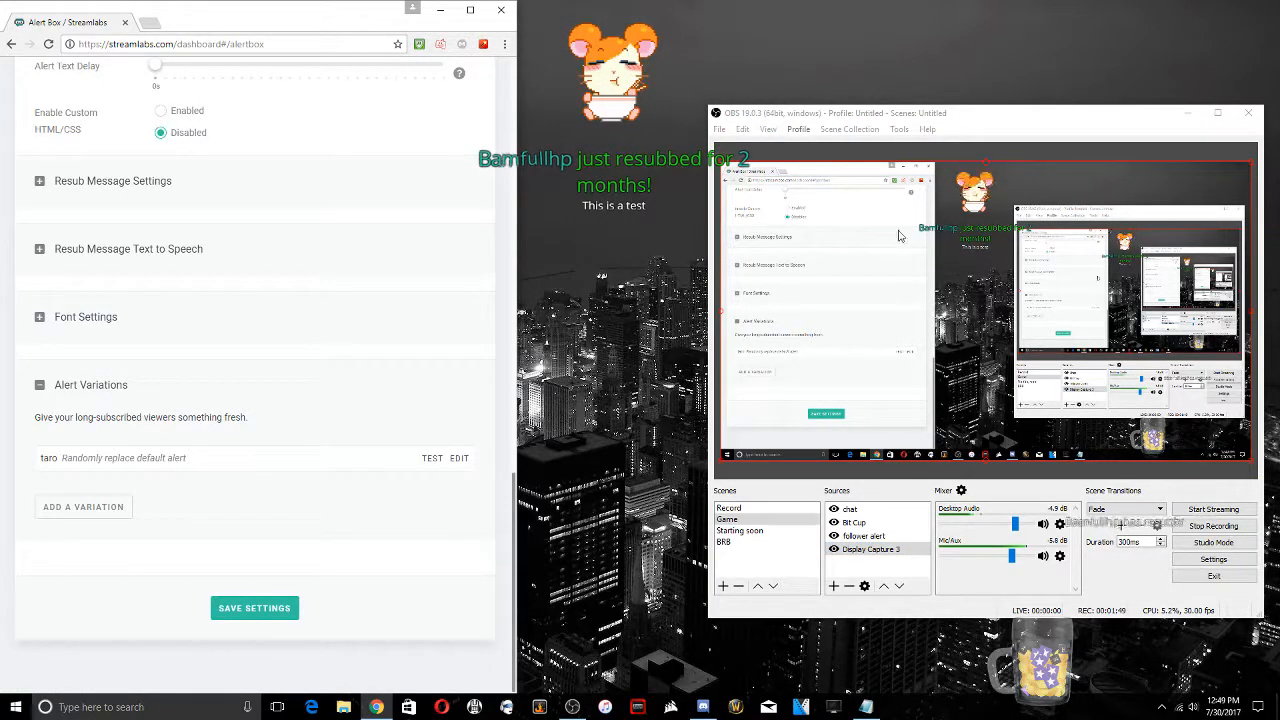